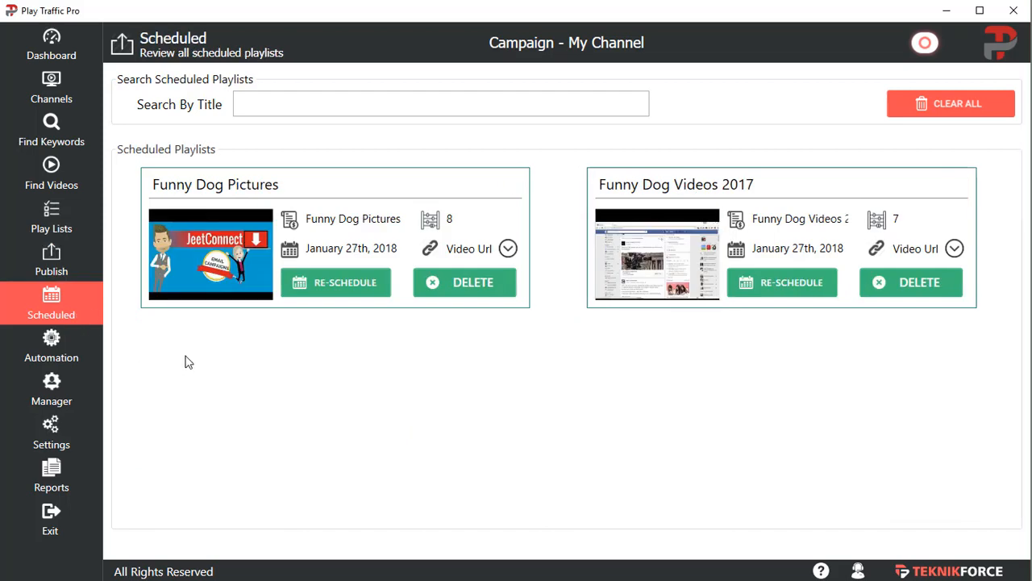
mouse_move(473, 297)
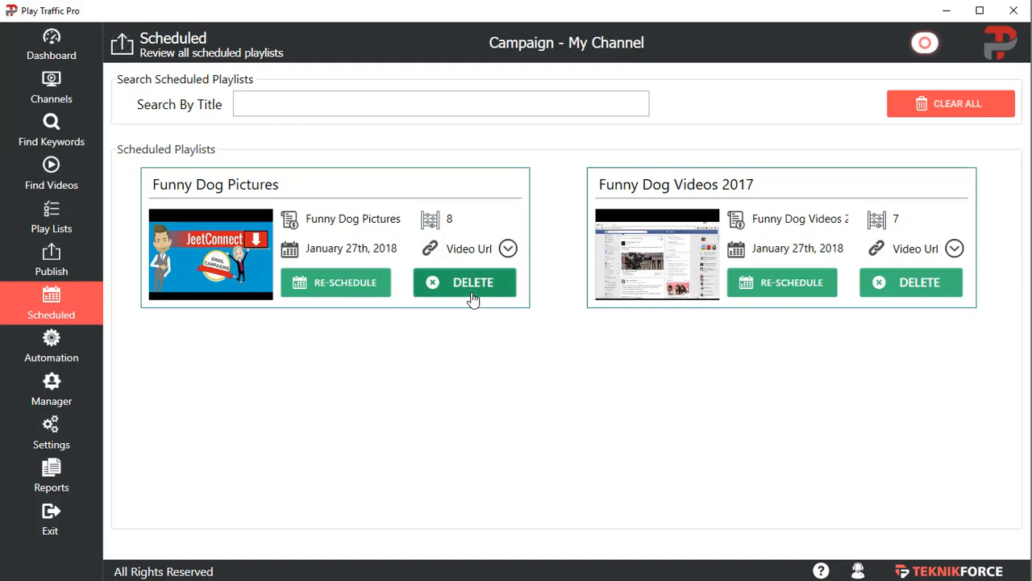
mouse_move(455, 282)
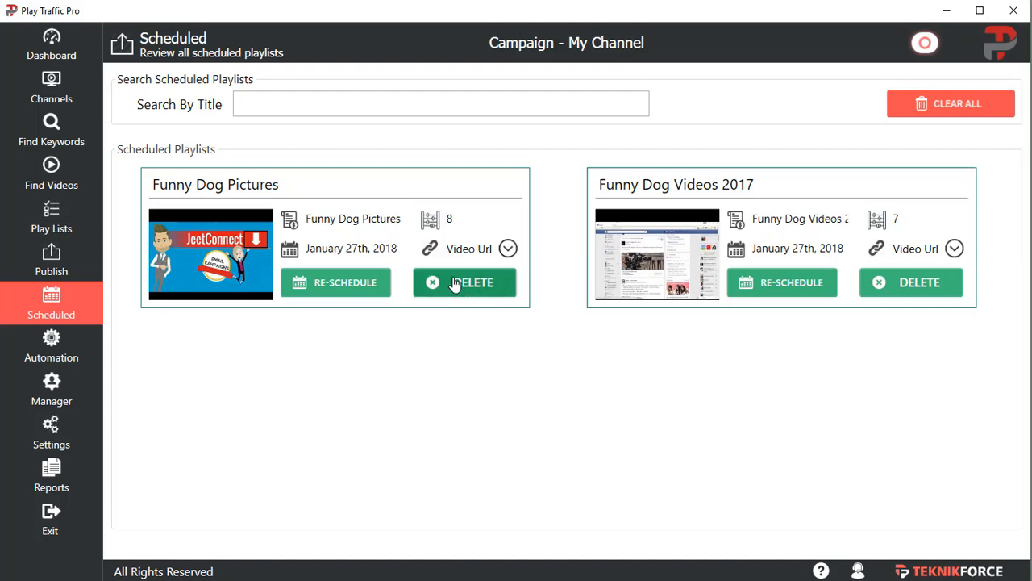
mouse_move(361, 290)
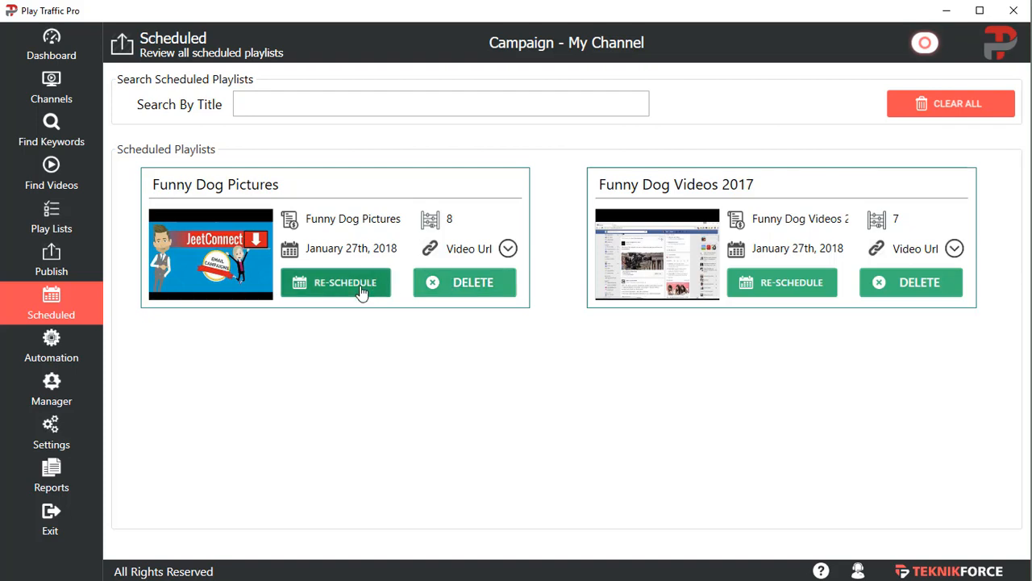
click(335, 282)
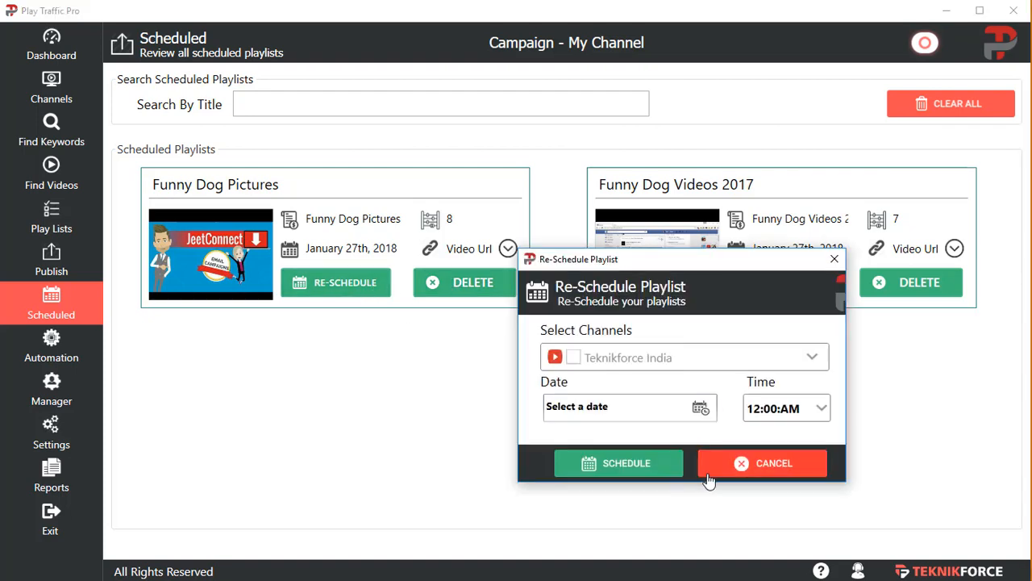
click(761, 463)
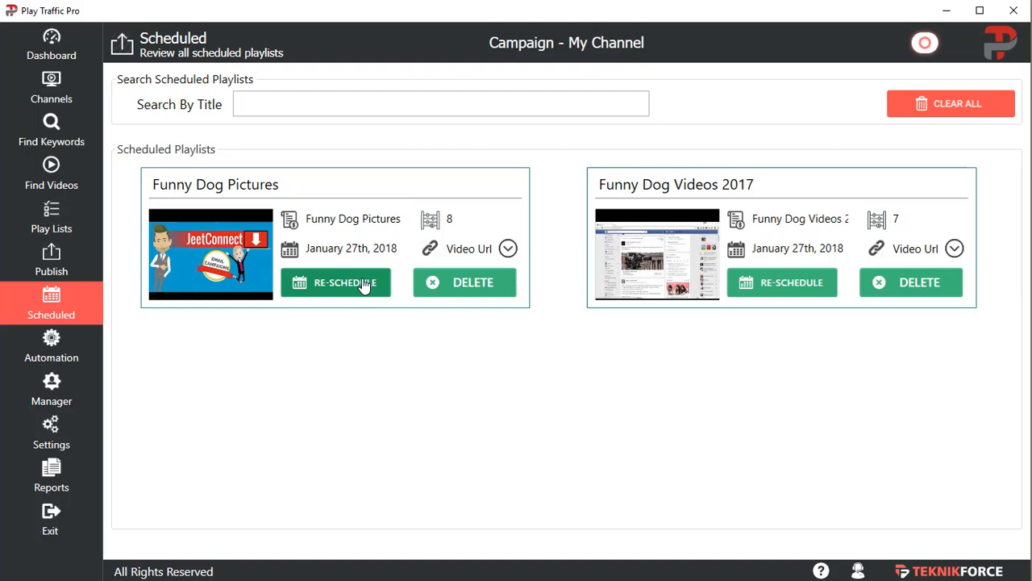
mouse_move(361, 281)
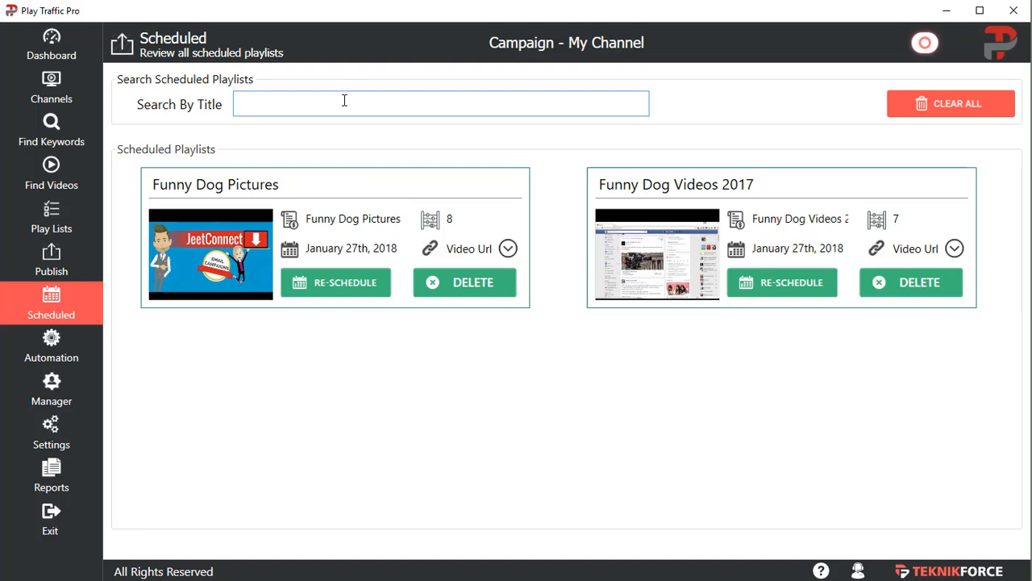
mouse_move(334, 174)
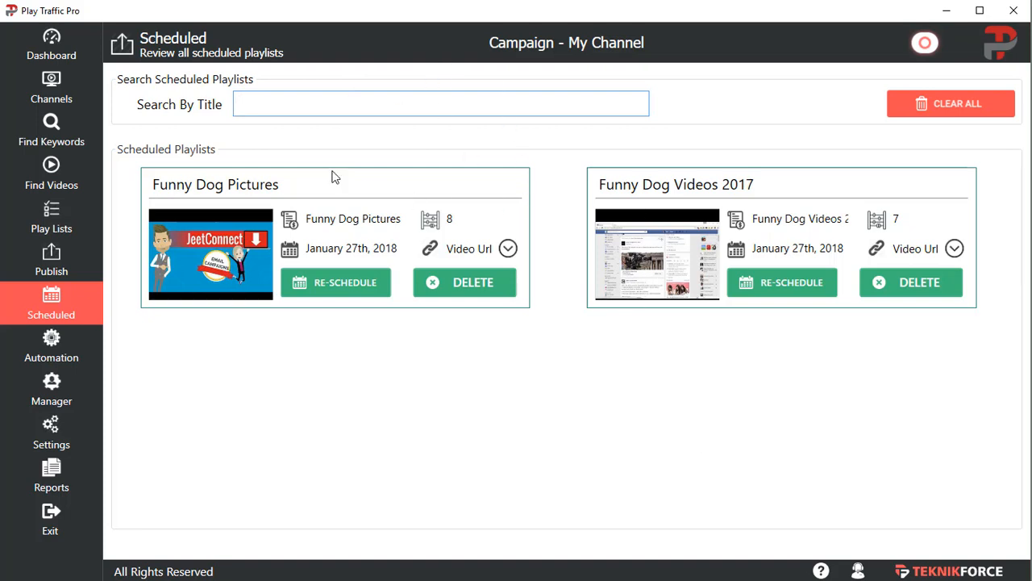
mouse_move(462, 200)
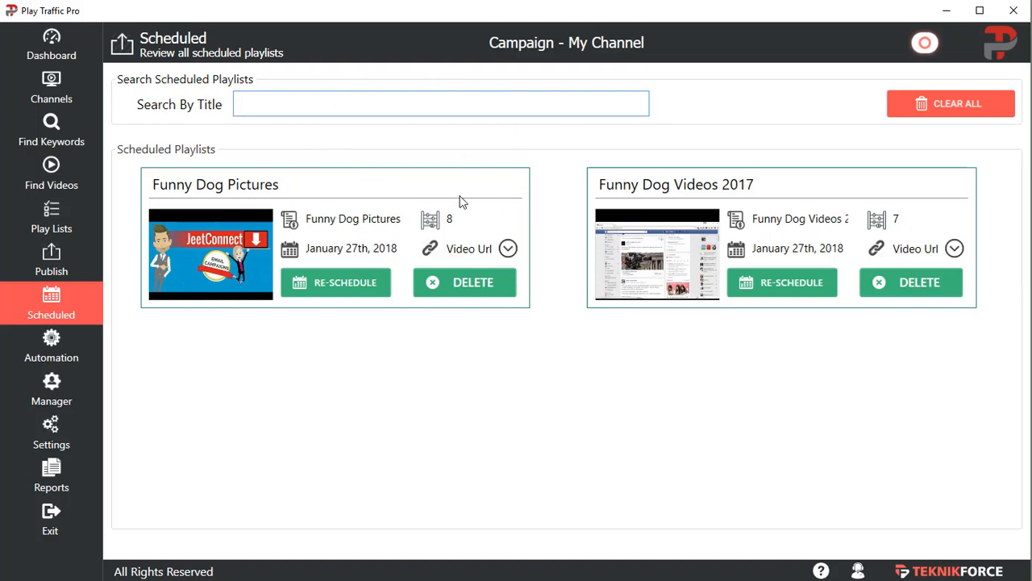